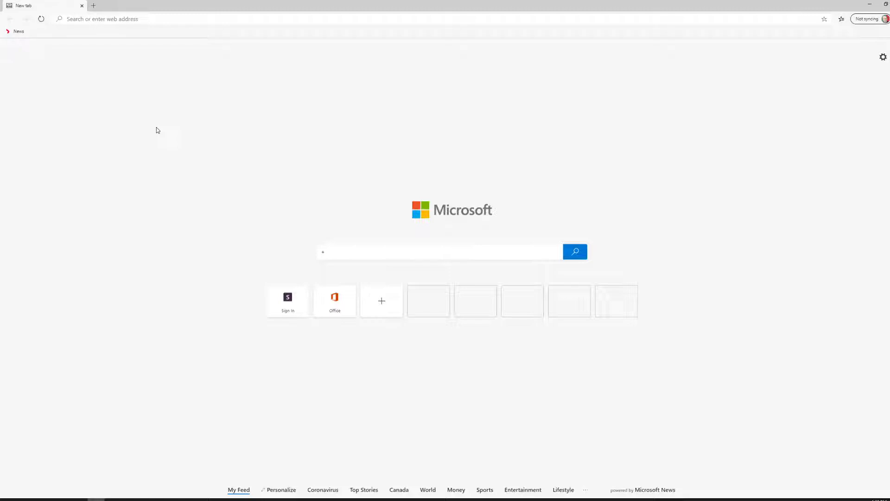
- Navigate to me.sd42.ca to reach the SD42 Office 365 sign-in page
{"action": "left_click", "coordinate": [288, 300]}
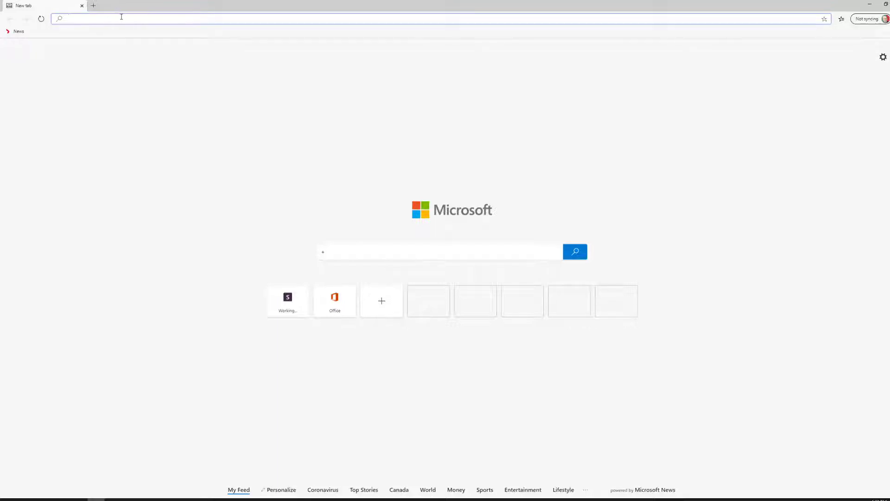
{"action": "type", "text": "me.sd42.ca"}
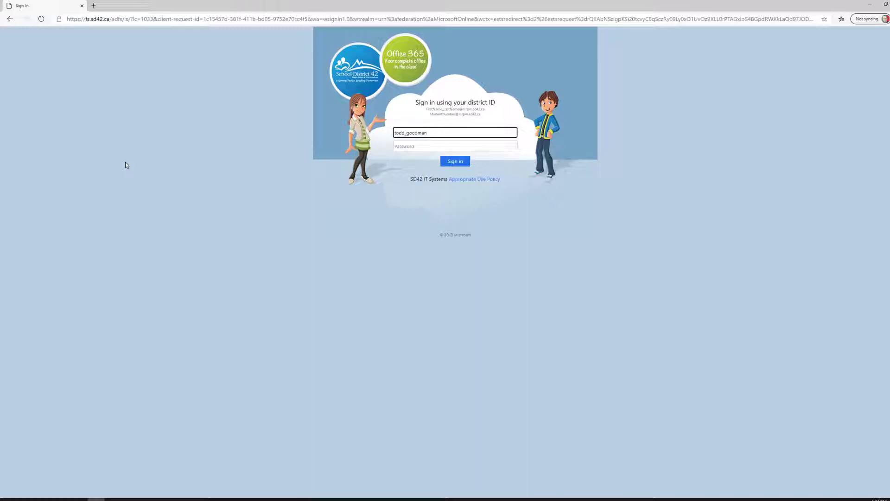
- Enter the full district ID and password and submit the SD42 sign-in
{"action": "left_click", "coordinate": [455, 132]}
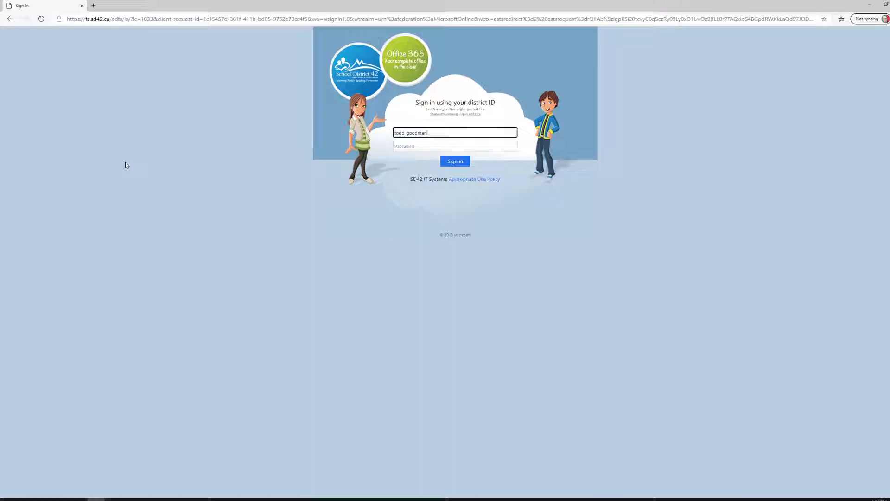
{"action": "left_click", "coordinate": [455, 145]}
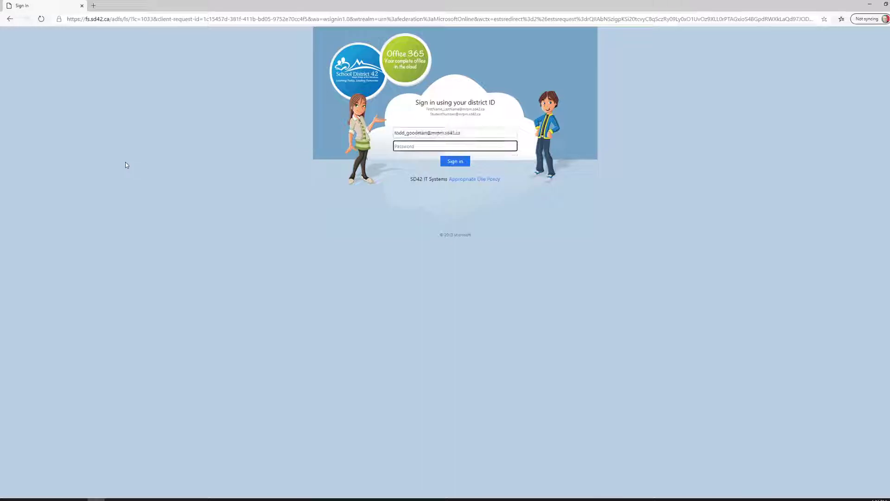
{"action": "left_click", "coordinate": [455, 133]}
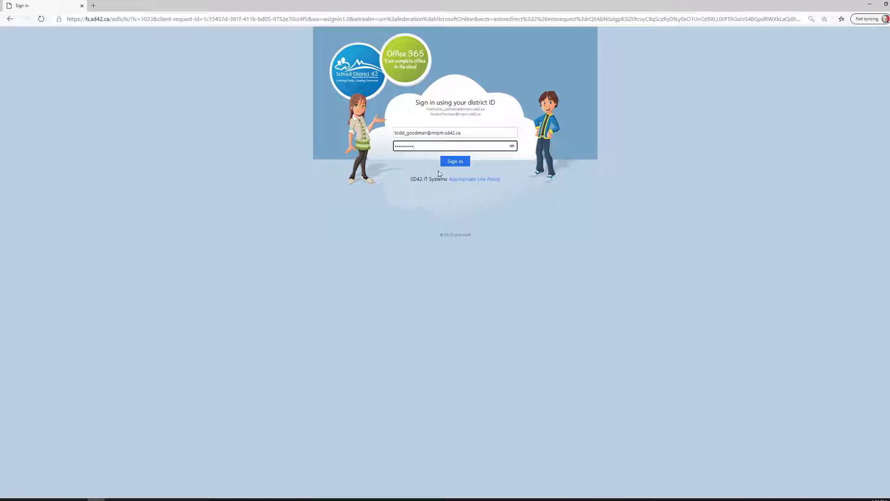
{"action": "left_click", "coordinate": [454, 162]}
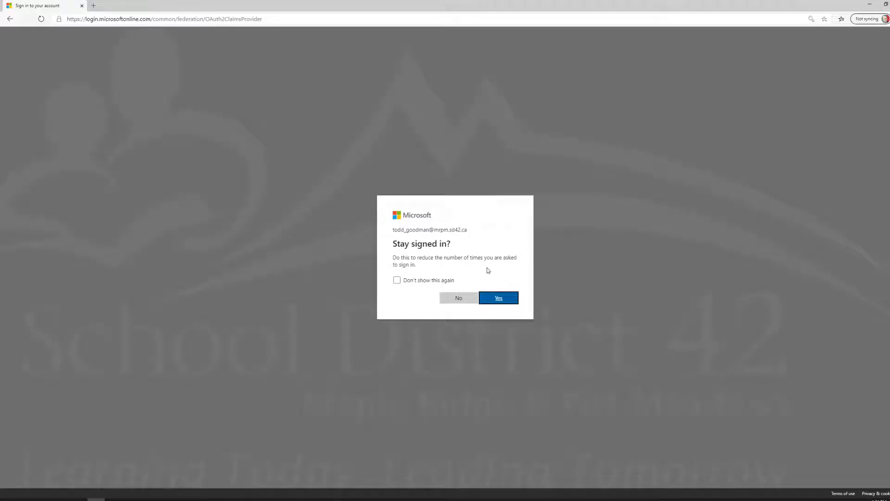
{"action": "mouse_move", "coordinate": [513, 284]}
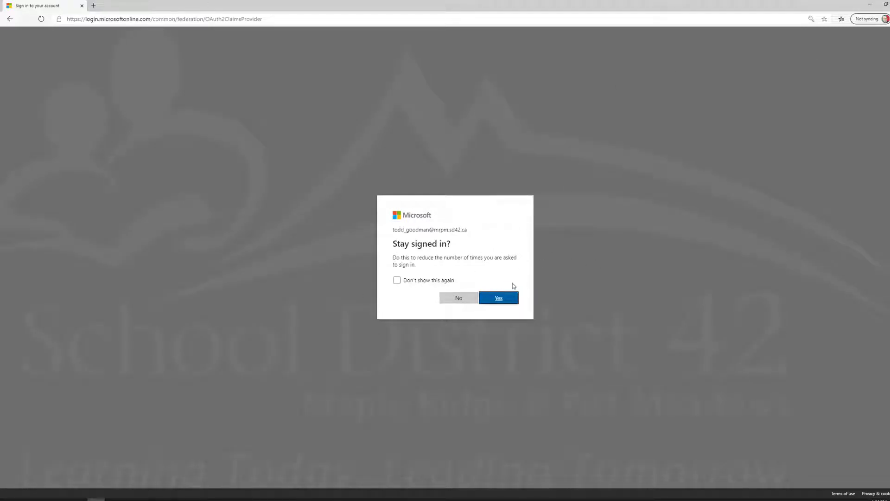
- Answer Yes to 'Stay signed in?' and continue to the Office 365 home page
{"action": "left_click", "coordinate": [498, 297]}
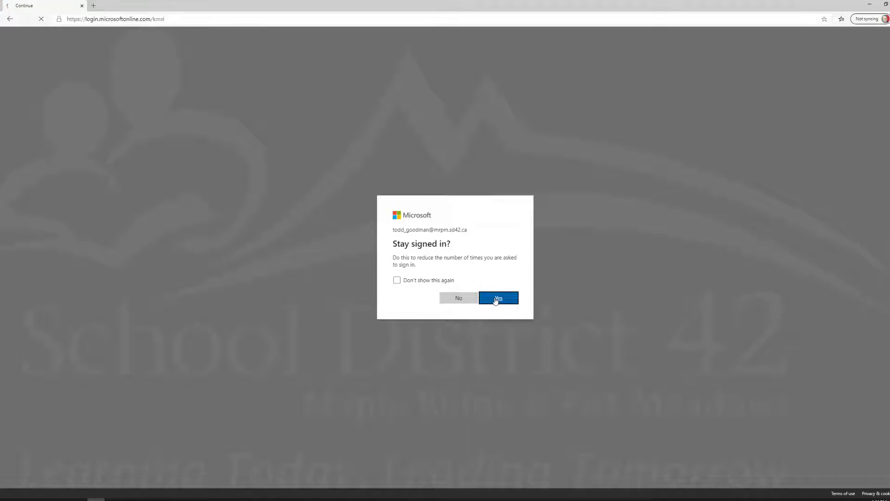
{"action": "left_click", "coordinate": [498, 298]}
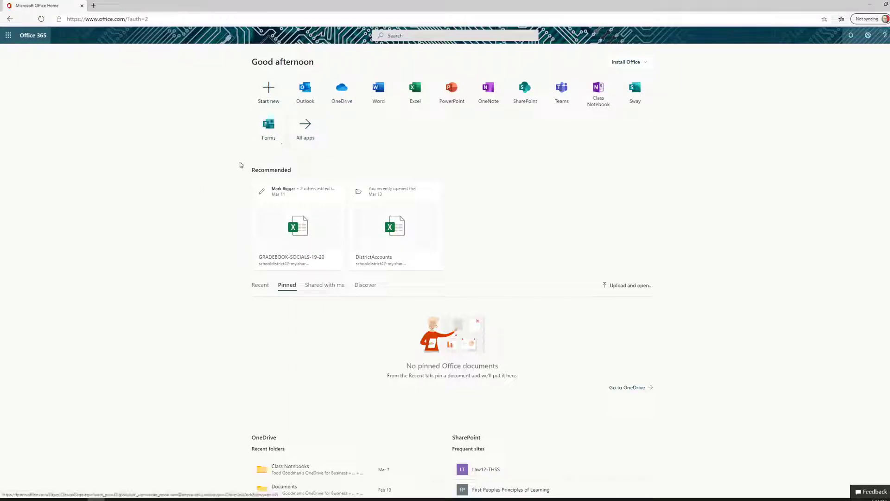
{"action": "mouse_move", "coordinate": [305, 91]}
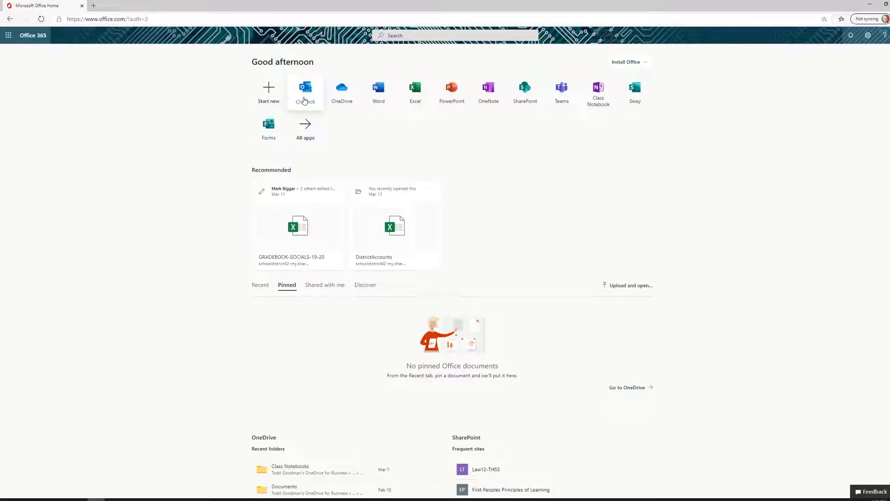
{"action": "mouse_move", "coordinate": [342, 91]}
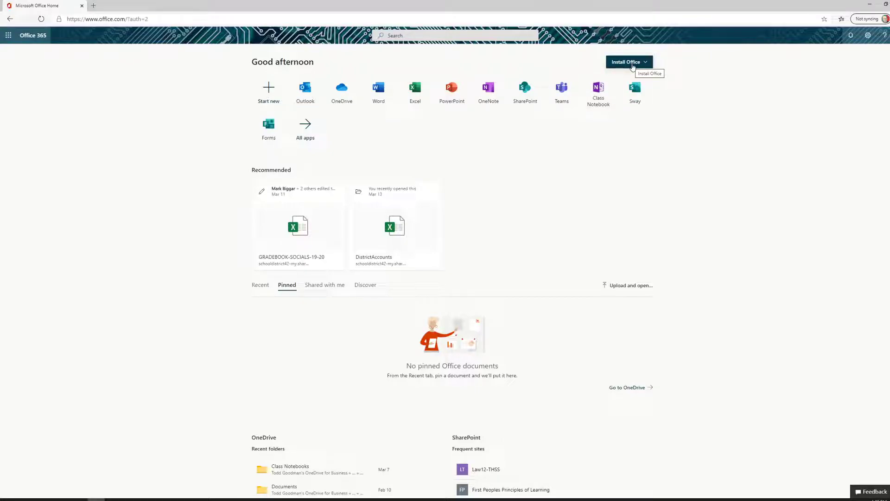
{"action": "mouse_move", "coordinate": [446, 140]}
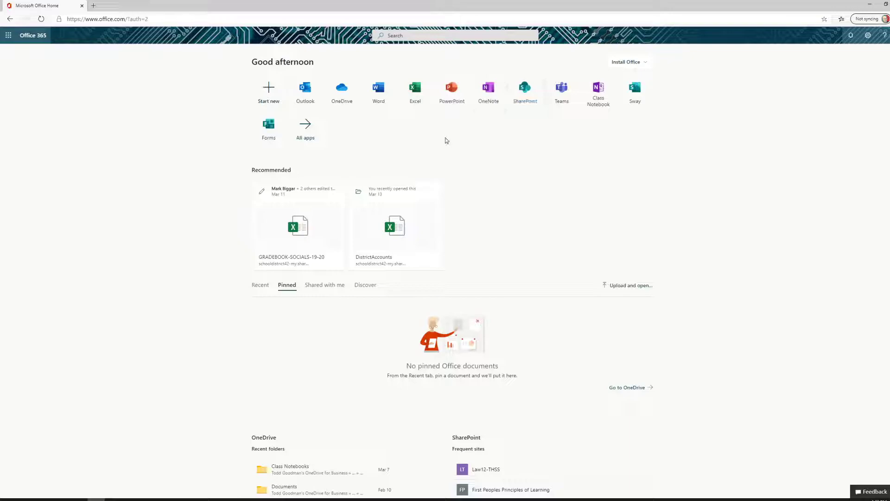
{"action": "mouse_move", "coordinate": [562, 91]}
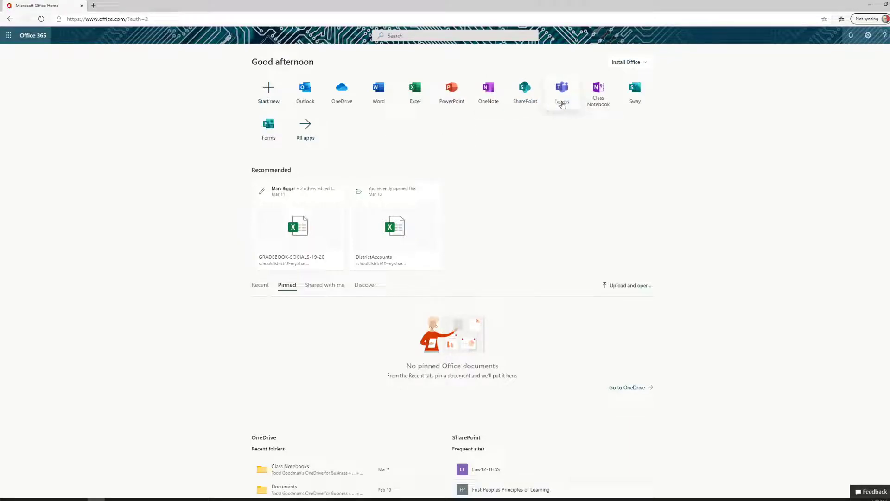
{"action": "mouse_move", "coordinate": [562, 91]}
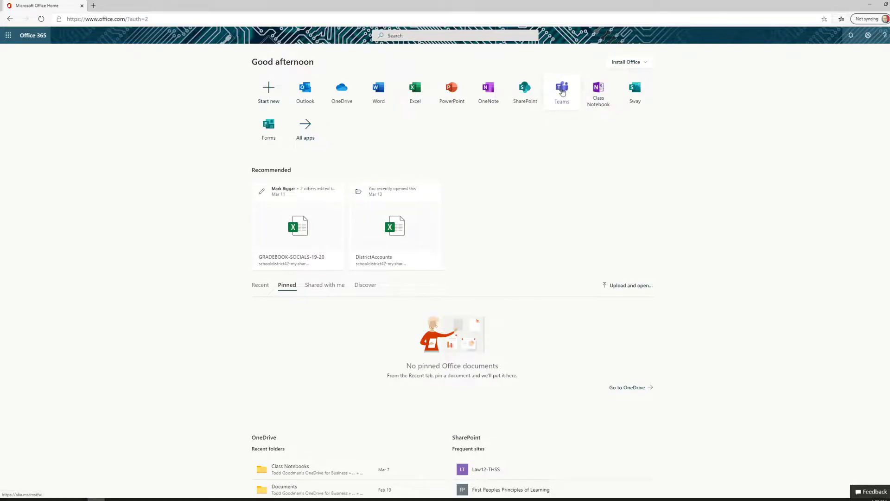
- Launch Microsoft Teams from the Office 365 app icons in a new tab
{"action": "left_click", "coordinate": [563, 91]}
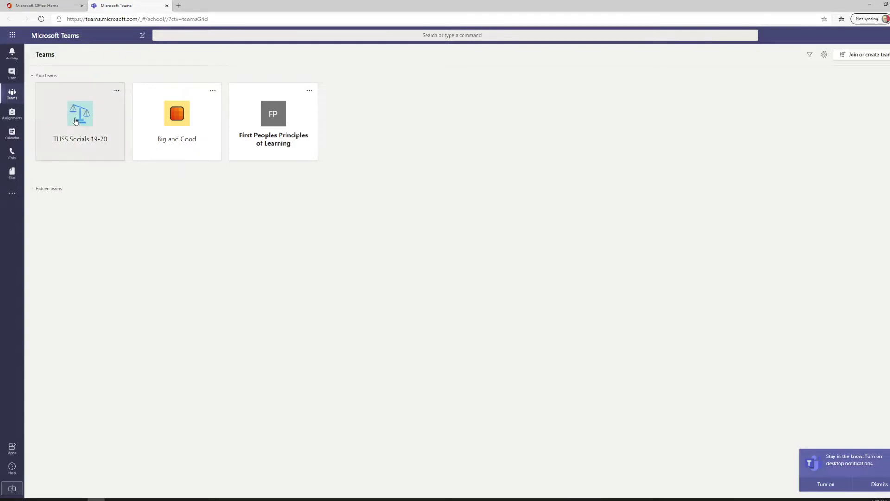
- Enter the THSS Socials 19-20 team and show its Criminology channel
{"action": "left_click", "coordinate": [80, 113]}
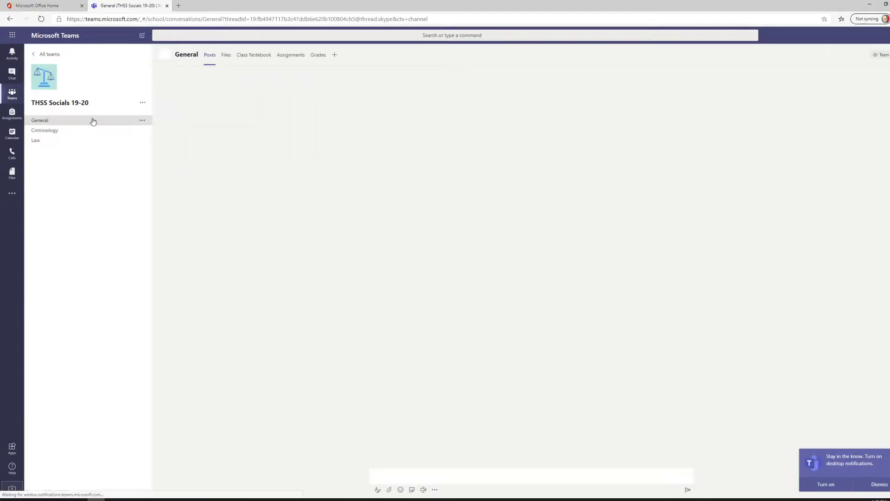
{"action": "left_click", "coordinate": [45, 130]}
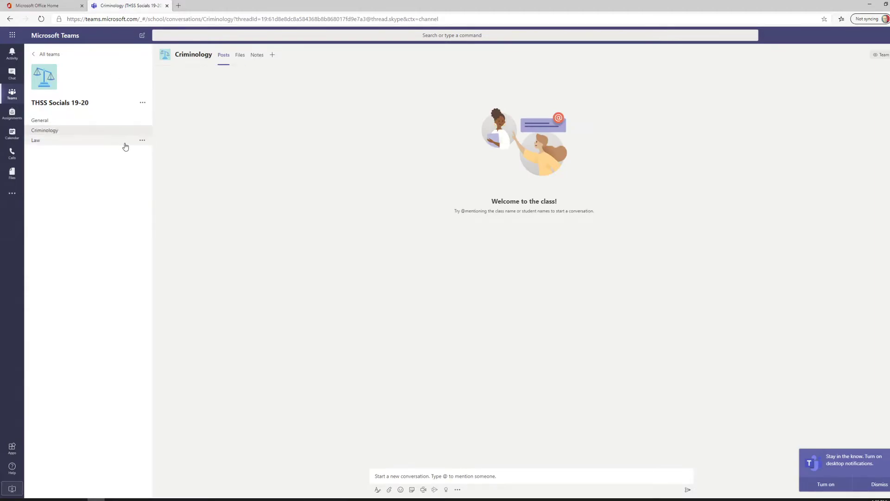
{"action": "mouse_move", "coordinate": [35, 141]}
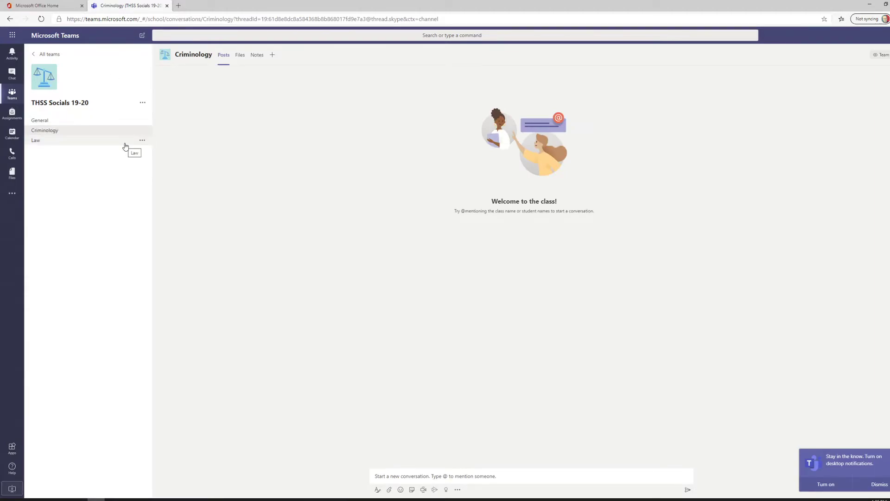